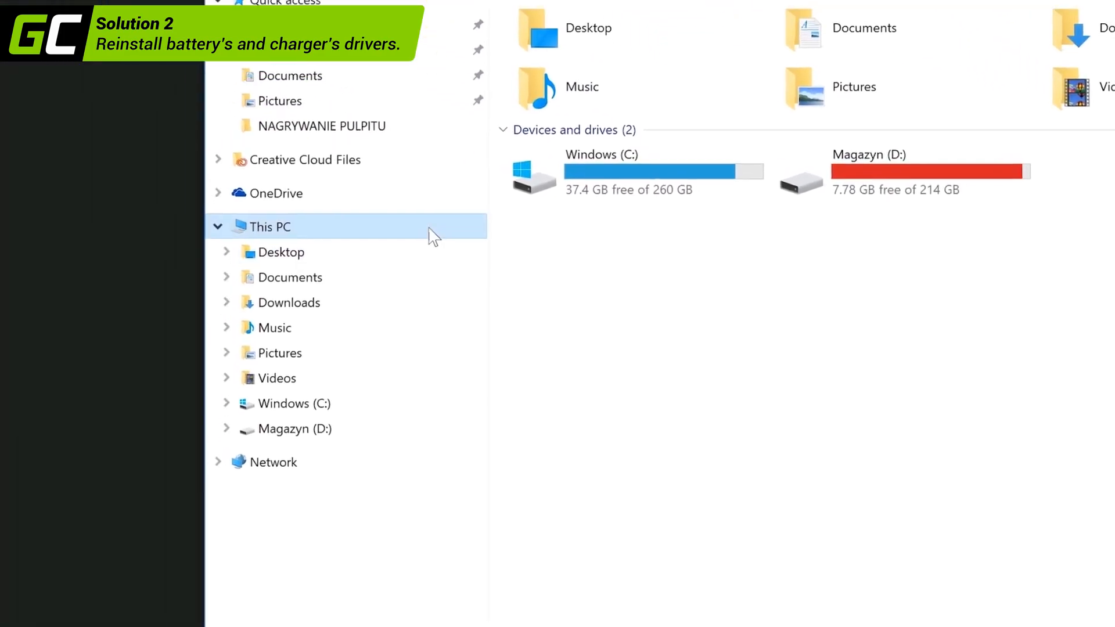
Step: Open This PC's Properties to show the Windows 10 Home system information page
right_click(269, 226)
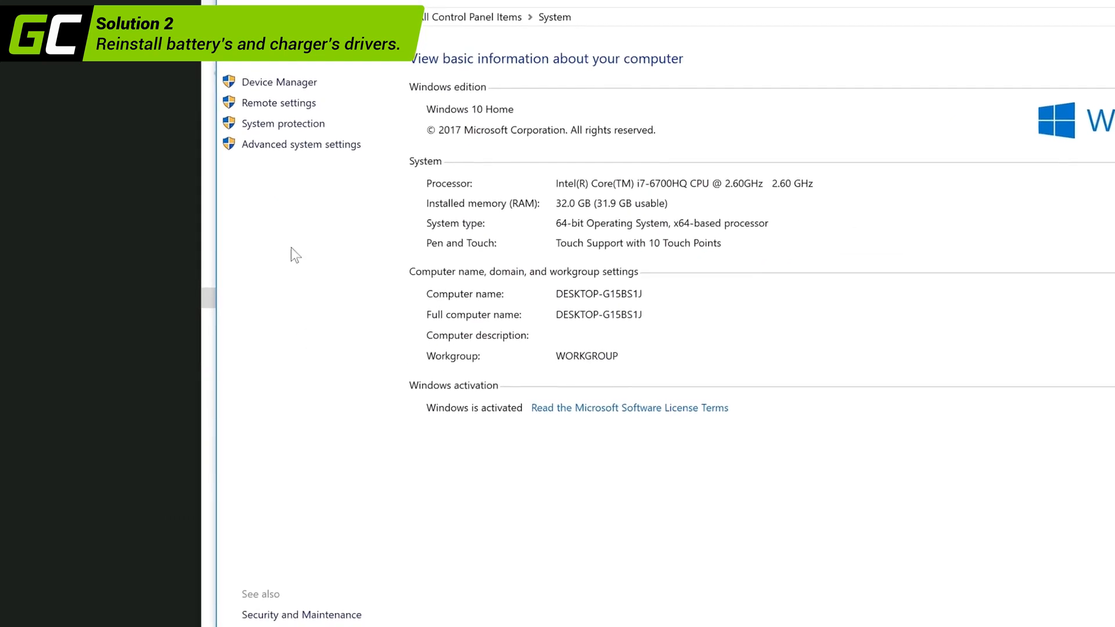
Step: Uninstall the Microsoft AC Adapter and ACPI-Compliant Control Method Battery devices
left_click(278, 82)
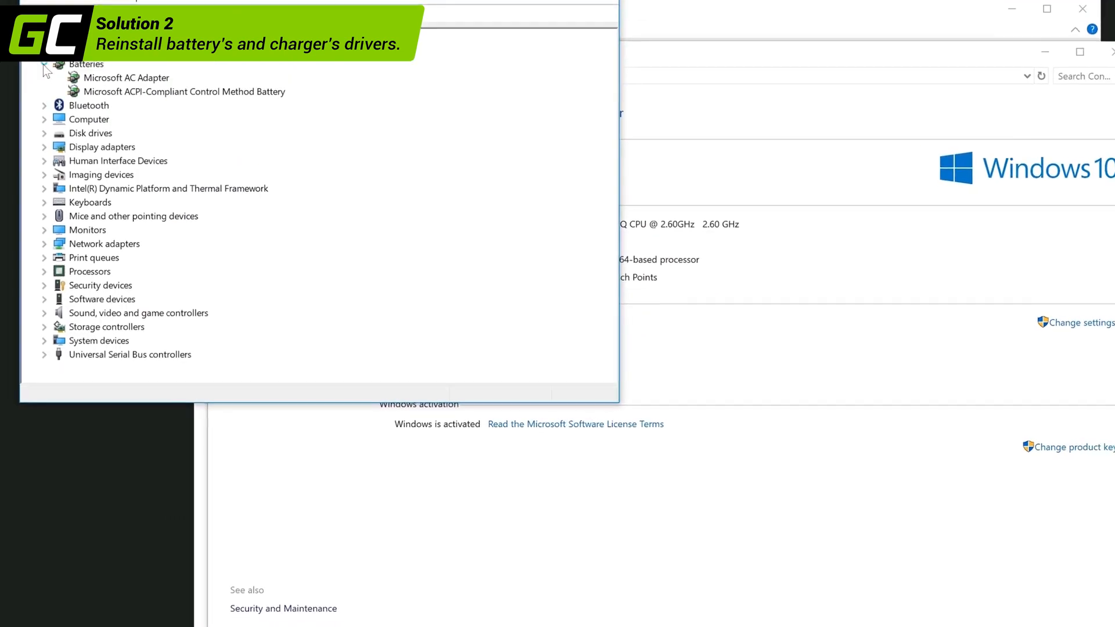
right_click(125, 126)
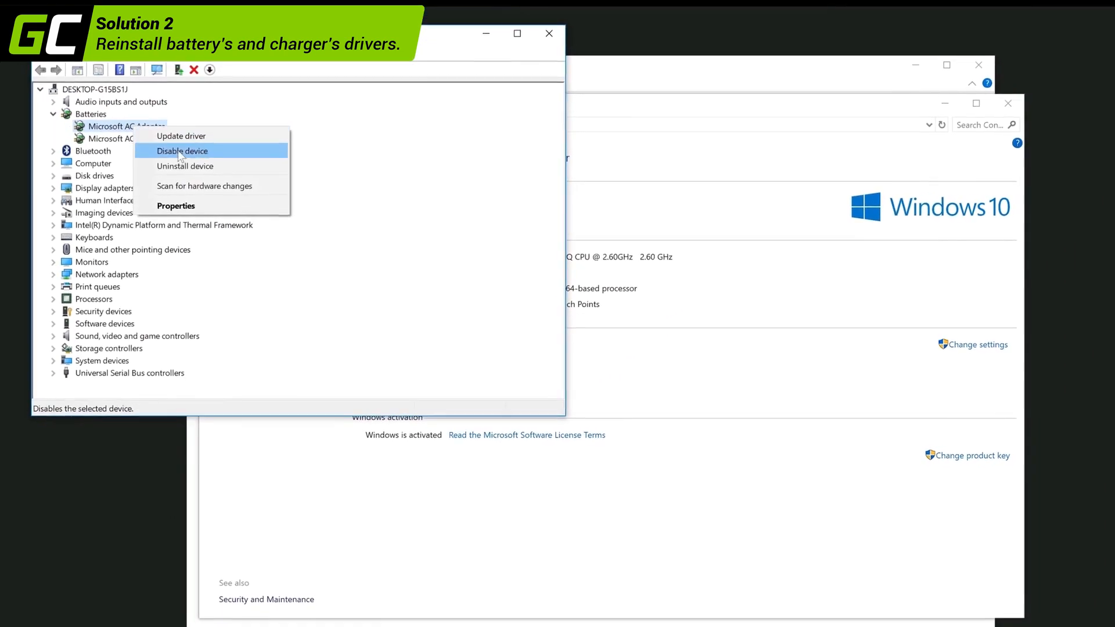
left_click(185, 165)
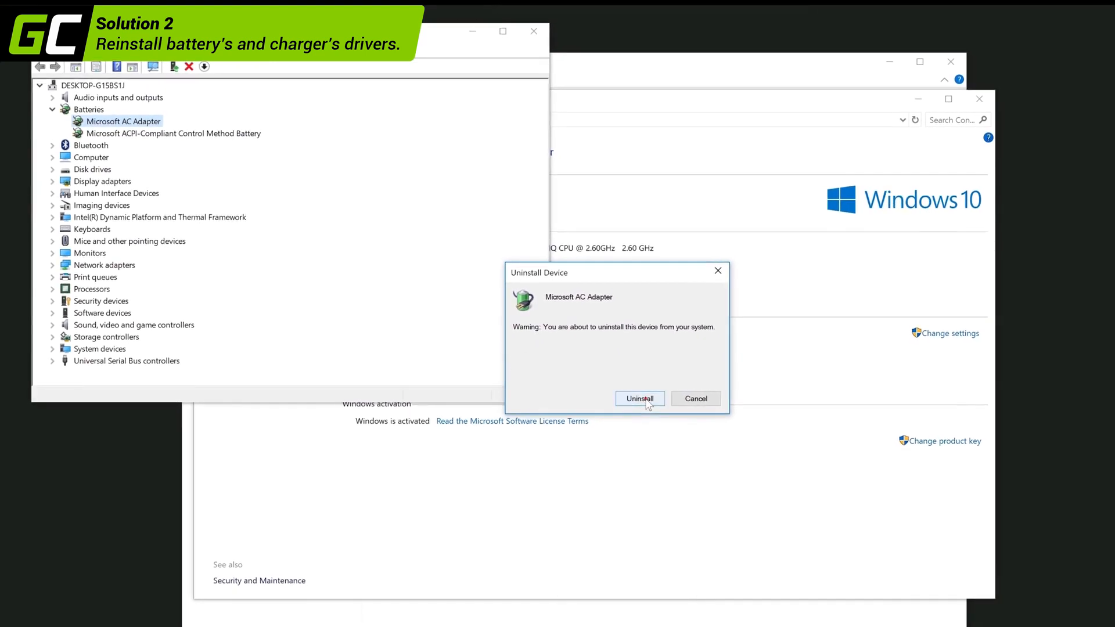
left_click(638, 398)
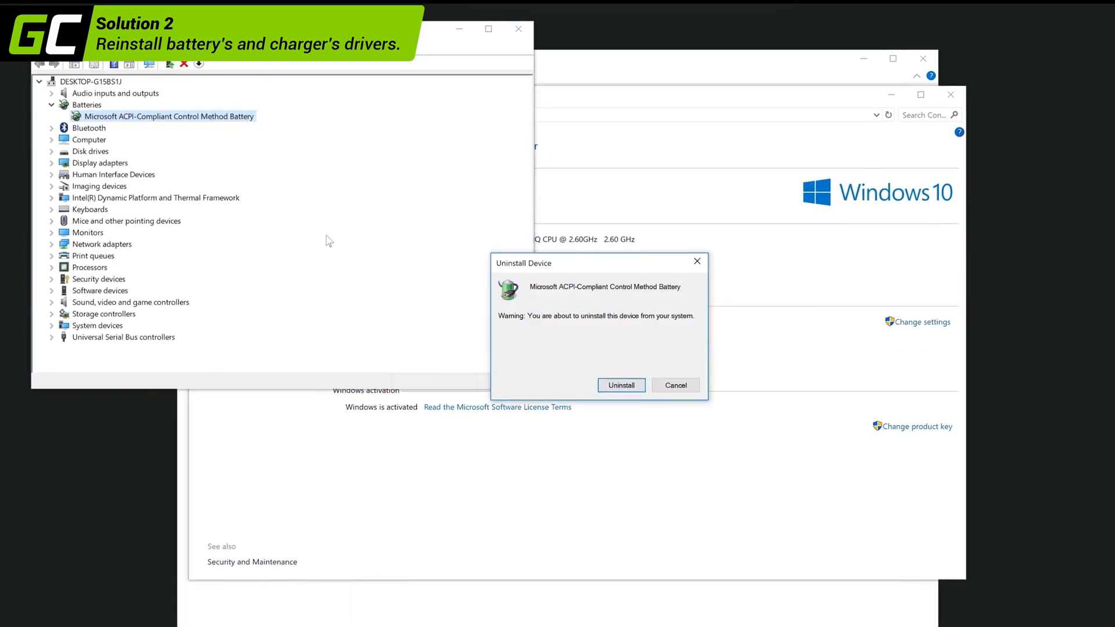
left_click(620, 385)
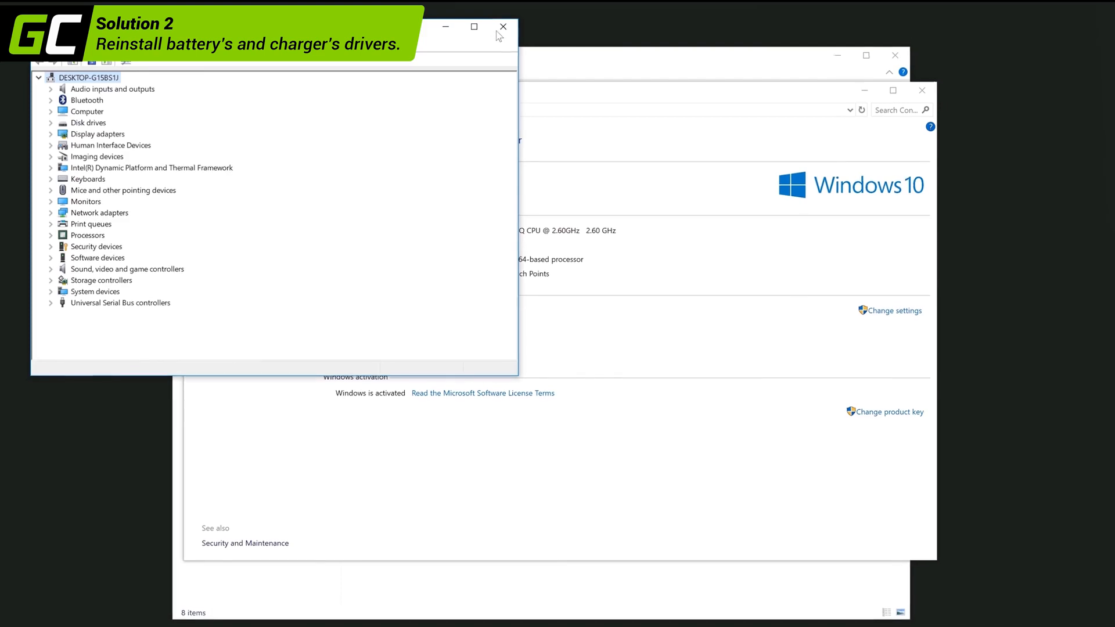